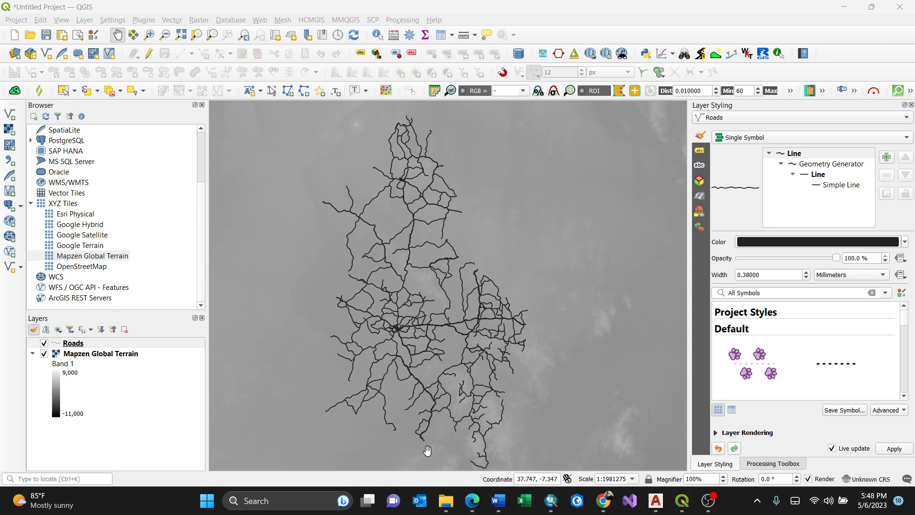
Select the Roads layer in the Layers panel as the working layer.
{"action": "left_click", "coordinate": [74, 342]}
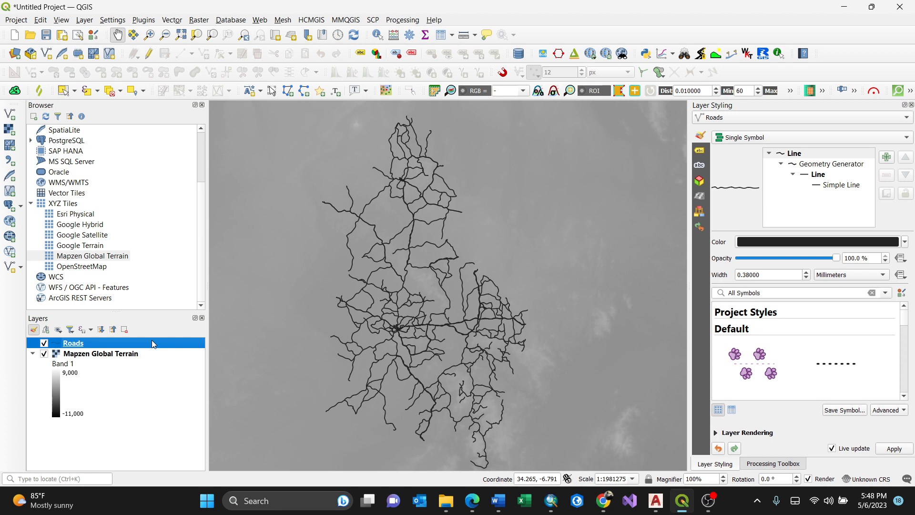
Show the Roads layer's Layer CRS submenu with its coordinate reference system choices.
{"action": "right_click", "coordinate": [73, 342]}
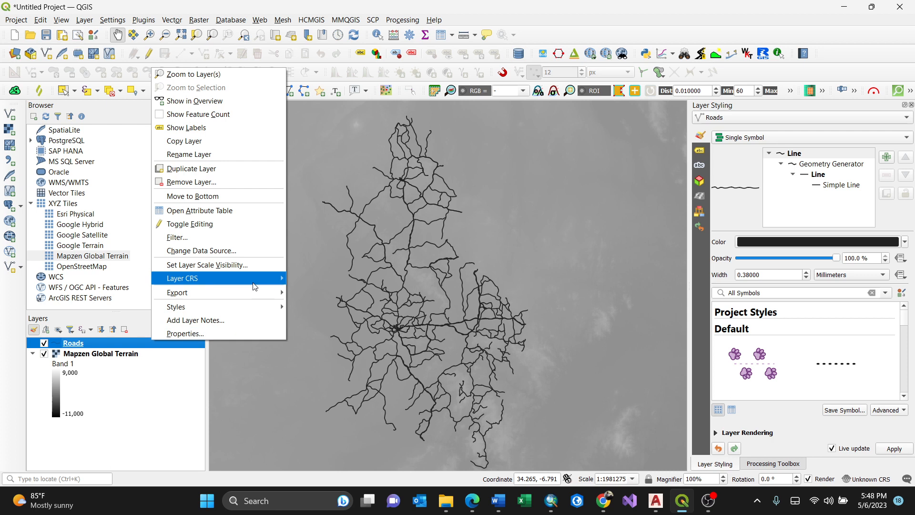
{"action": "left_click", "coordinate": [182, 278]}
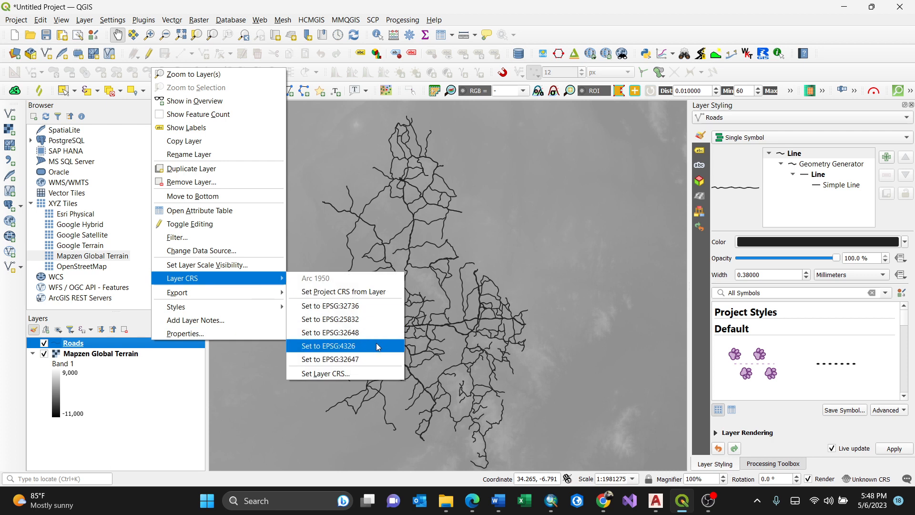
{"action": "mouse_move", "coordinate": [330, 374]}
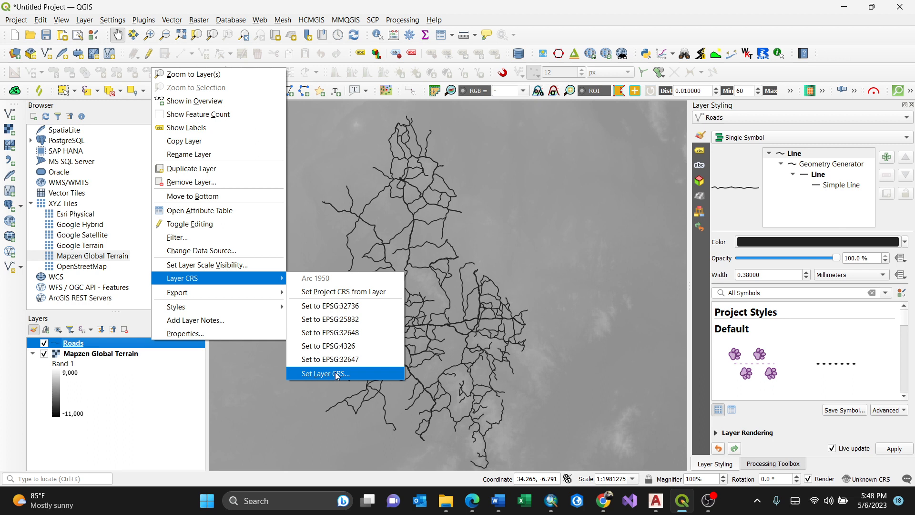
Bring up the Roads layer's full CRS selector switched to Predefined CRS.
{"action": "left_click", "coordinate": [329, 373]}
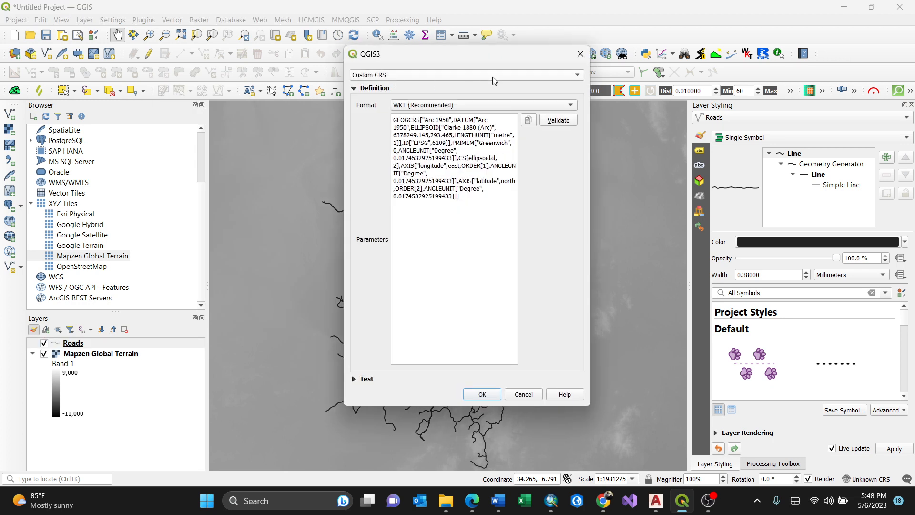
{"action": "mouse_move", "coordinate": [541, 78]}
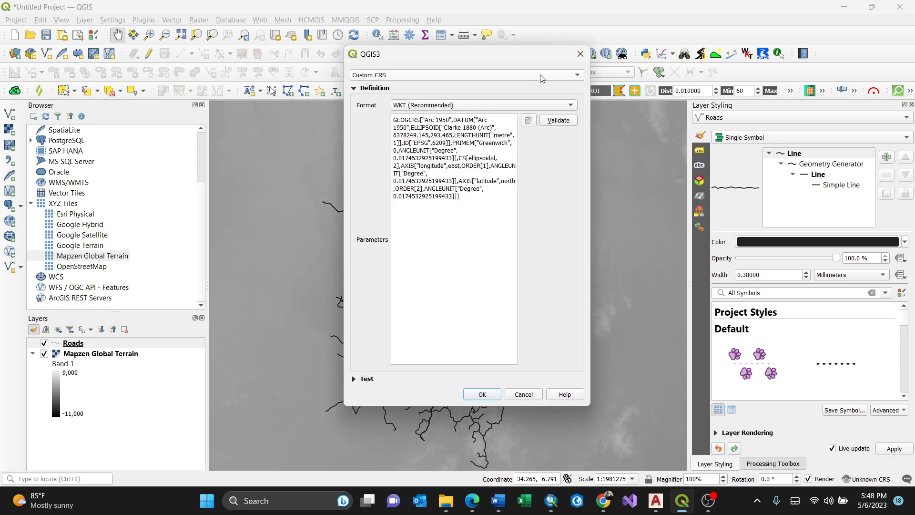
{"action": "left_click", "coordinate": [575, 74]}
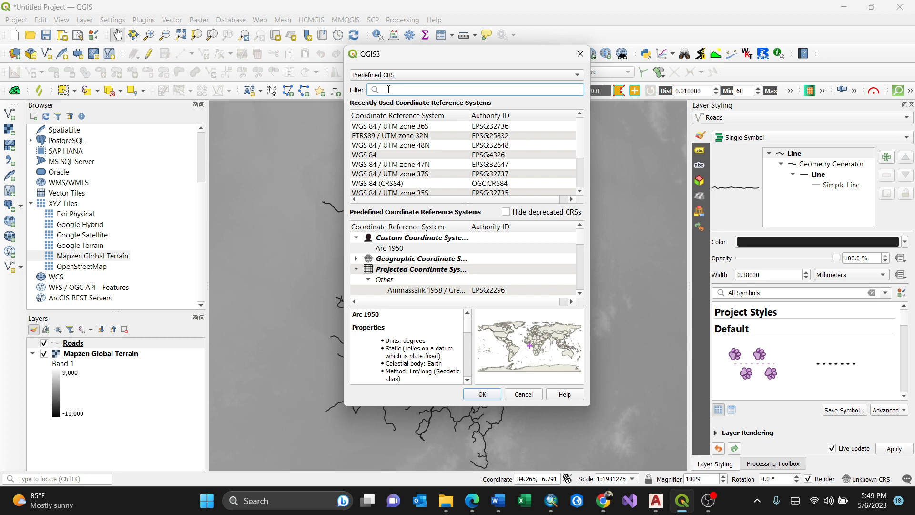
Filter the CRS list by 'utm zone' to find WGS 84 / UTM zone 47N.
{"action": "type", "text": "ut"}
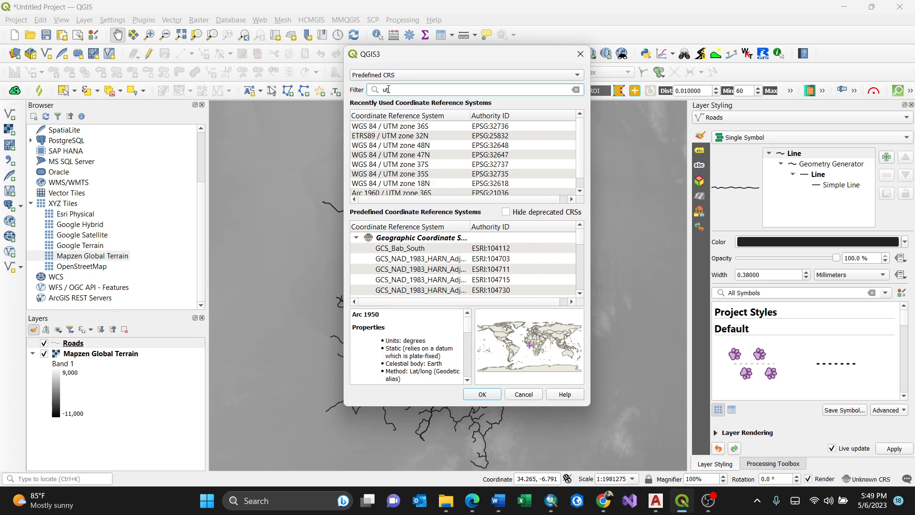
{"action": "type", "text": "m"}
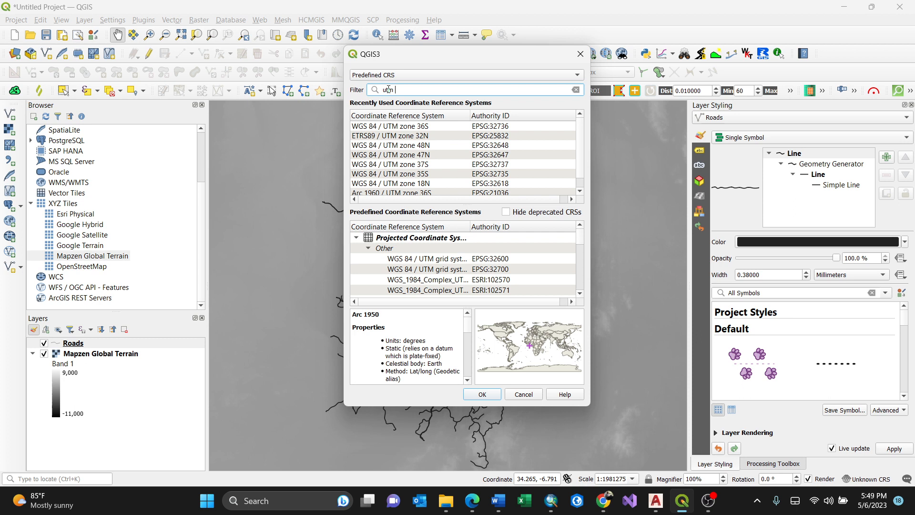
{"action": "type", "text": "zone 47"}
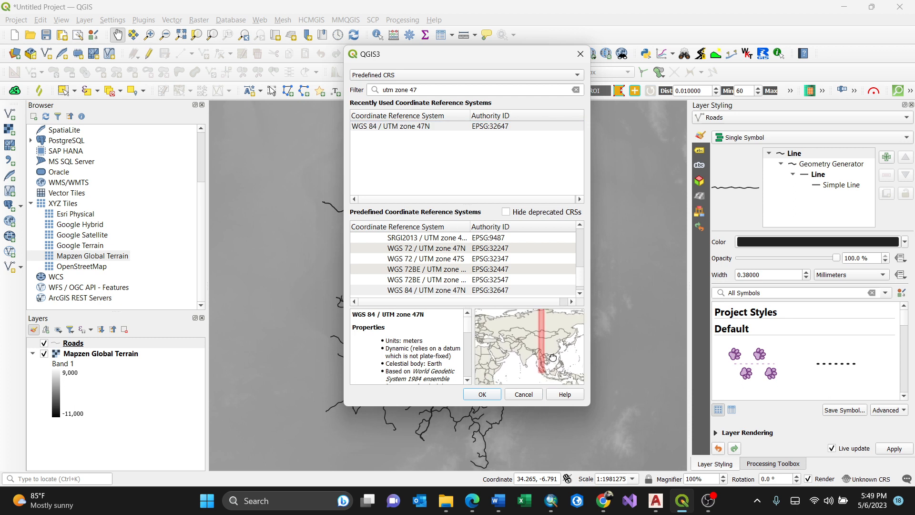
{"action": "mouse_move", "coordinate": [542, 359]}
{"action": "type", "text": "4"}
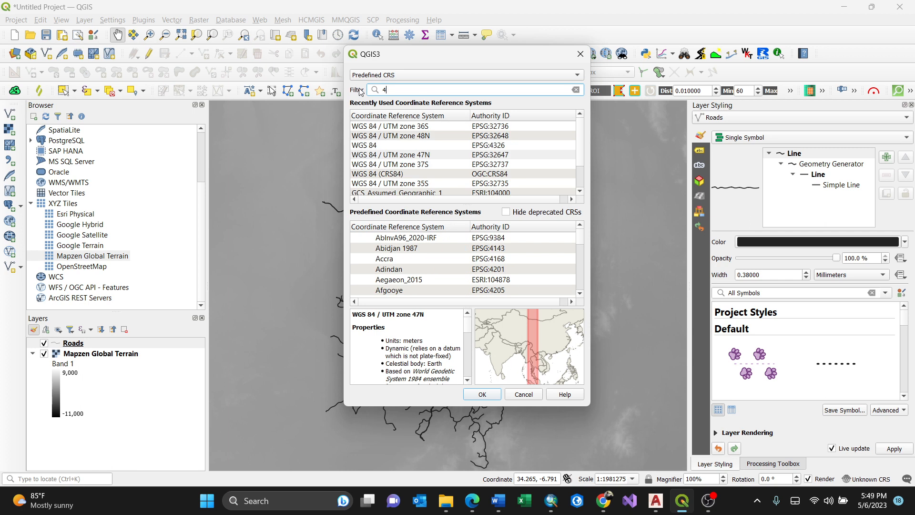
Narrow the CRS filter to zone 43 to look up WGS 72 / UTM zone 43N.
{"action": "type", "text": "3"}
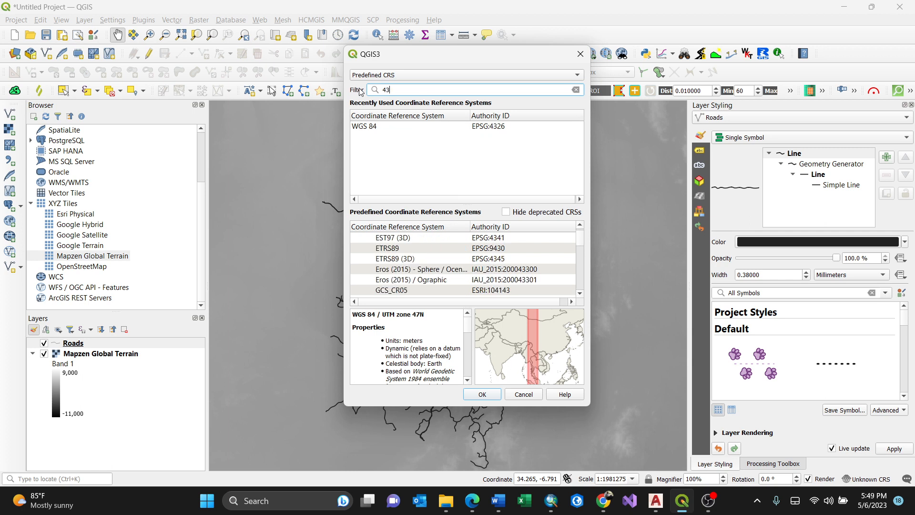
{"action": "mouse_move", "coordinate": [509, 140]}
{"action": "type", "text": "utm "}
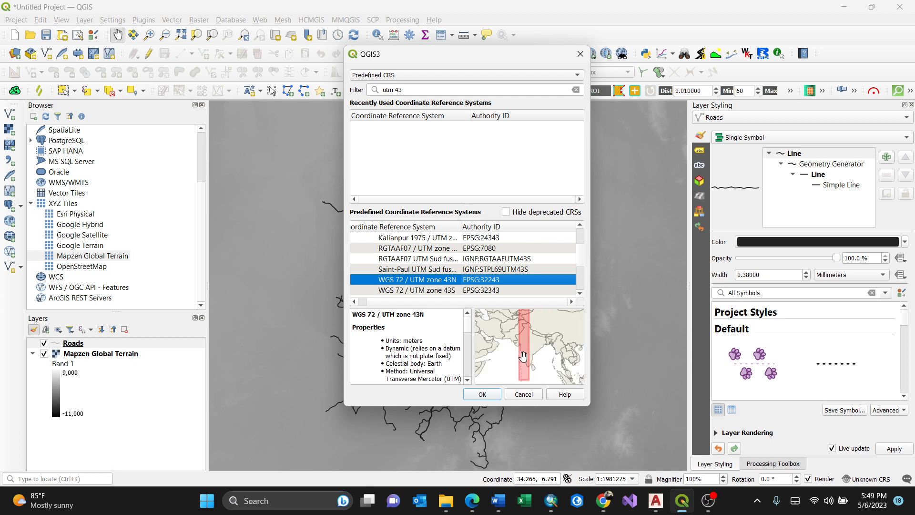
{"action": "mouse_move", "coordinate": [534, 360]}
{"action": "type", "text": "7"}
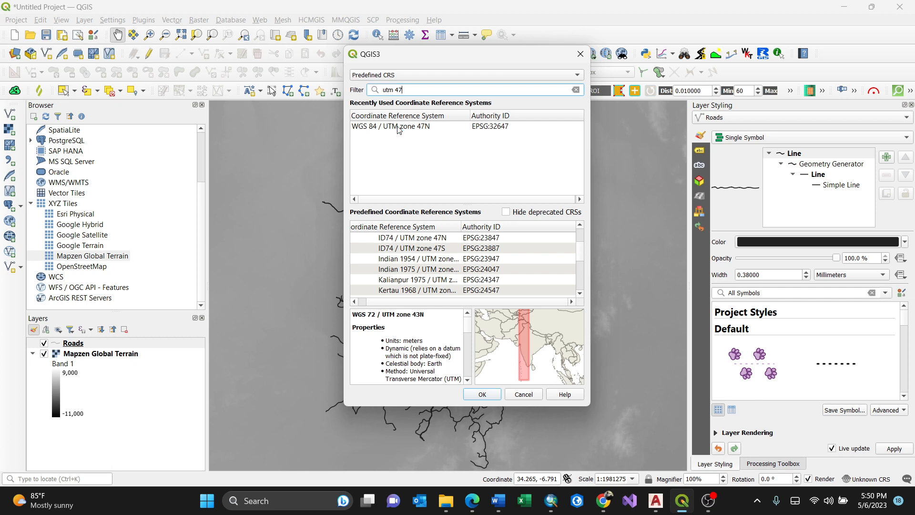
Preview WGS 84 / UTM zone 47N, then assign ID74 / UTM zone 47N to the Roads layer.
{"action": "left_click", "coordinate": [389, 126]}
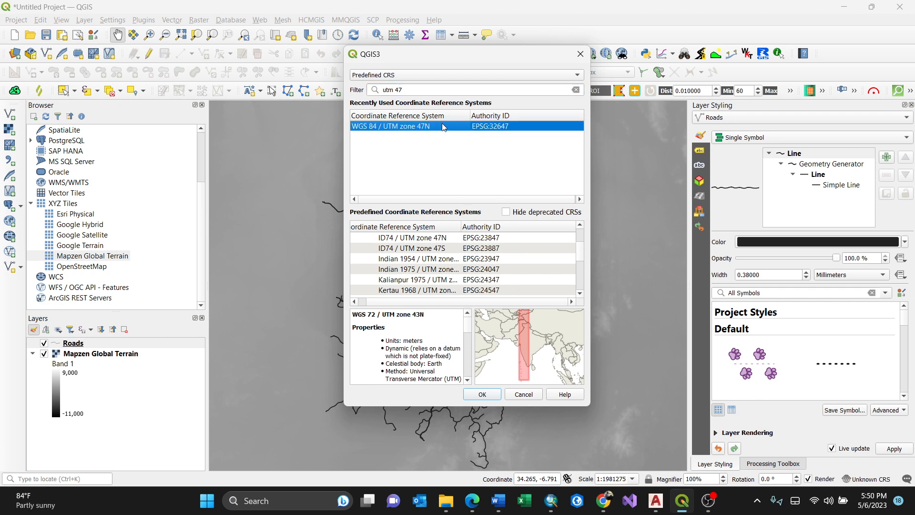
{"action": "mouse_move", "coordinate": [446, 249]}
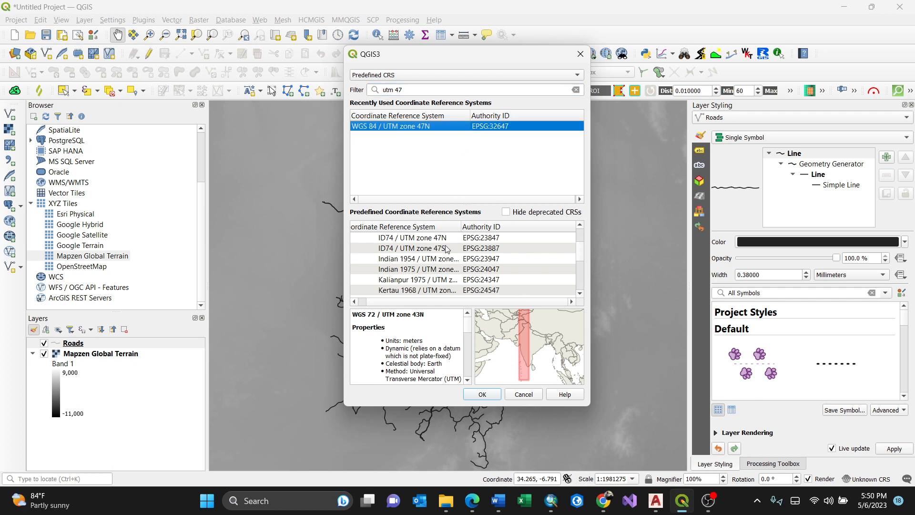
{"action": "left_click", "coordinate": [415, 238]}
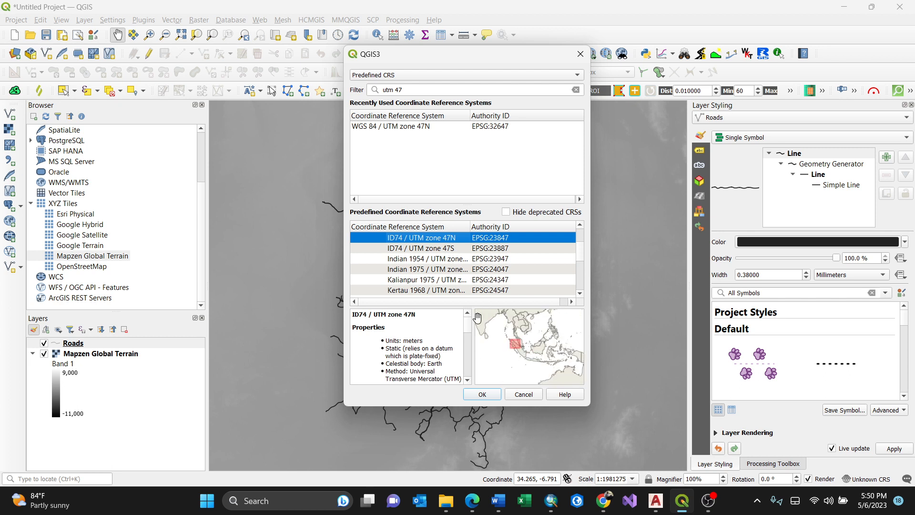
{"action": "mouse_move", "coordinate": [456, 254]}
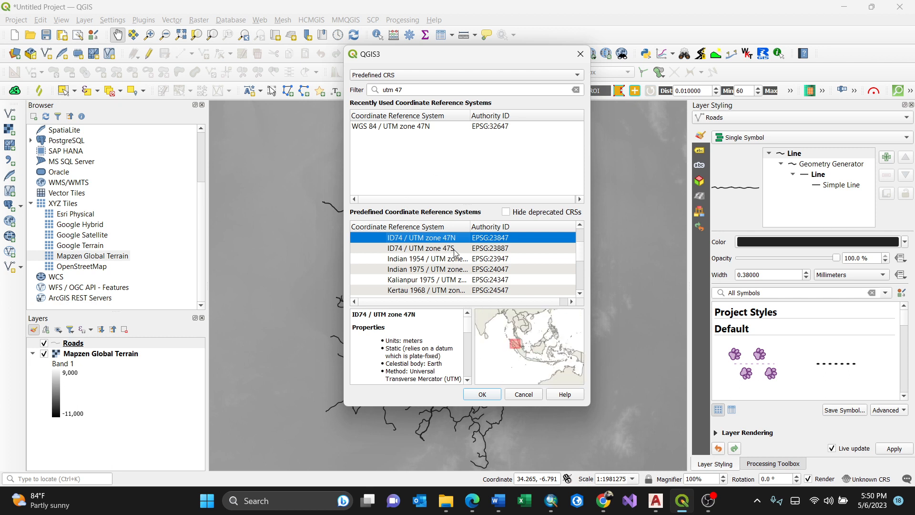
{"action": "left_click", "coordinate": [481, 394]}
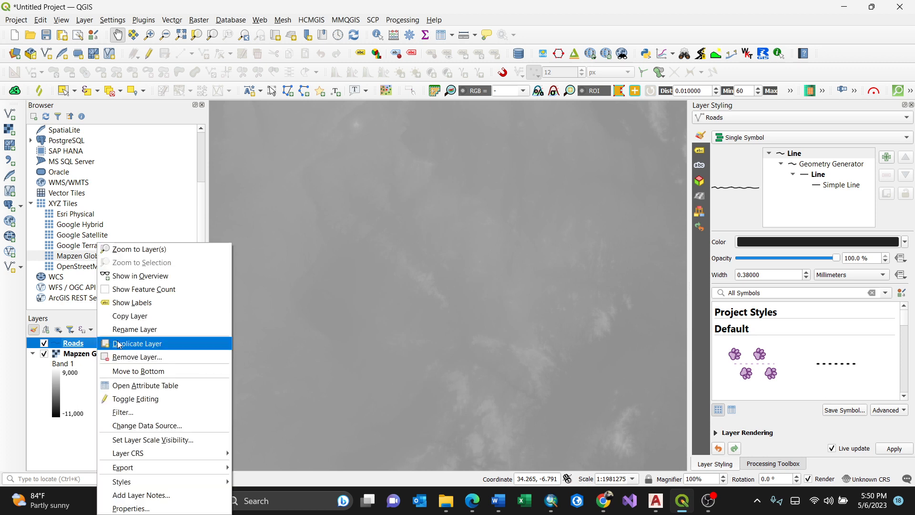
{"action": "mouse_move", "coordinate": [127, 453]}
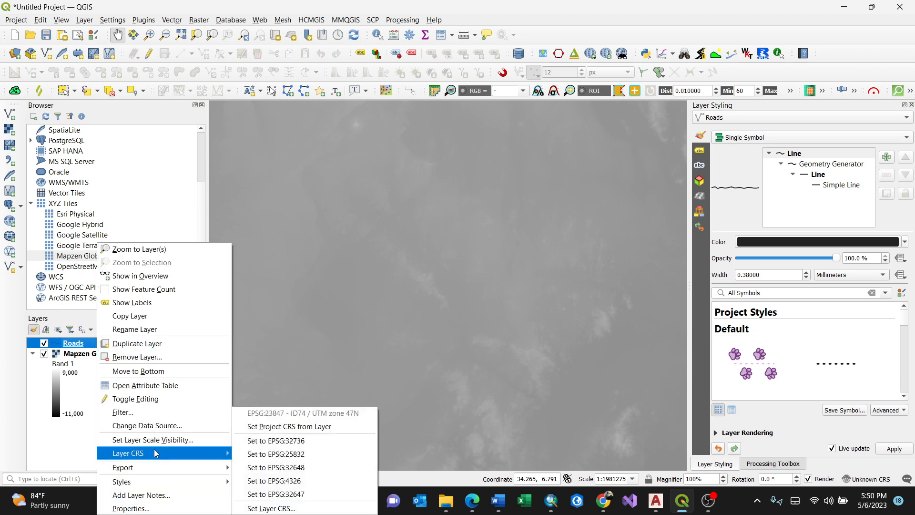
Reopen the Roads layer's CRS selector, now reading ID74 / UTM zone 47N (EPSG:23847).
{"action": "left_click", "coordinate": [475, 178]}
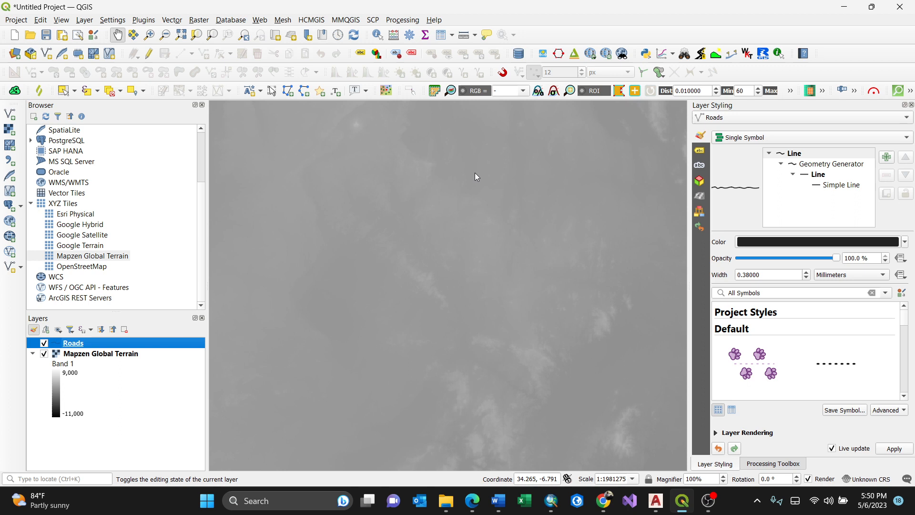
{"action": "left_click", "coordinate": [871, 478]}
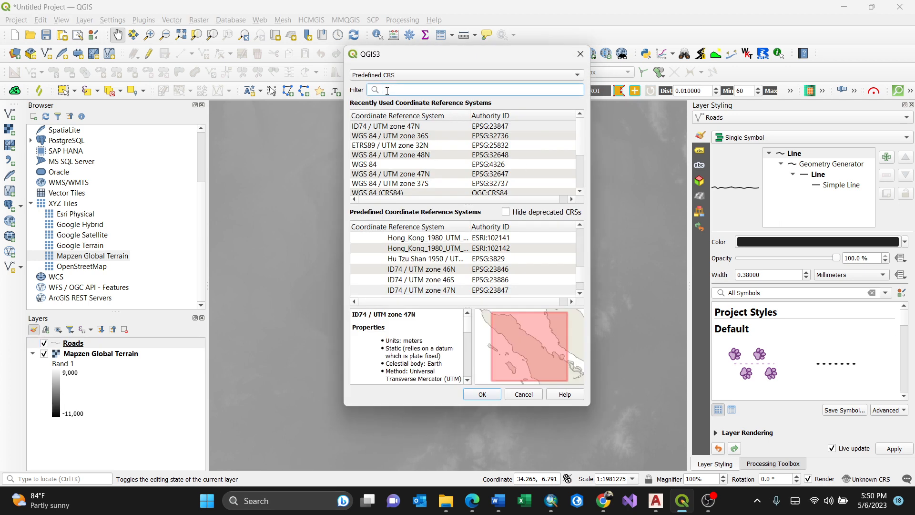
Filter by '18n' and preview WGS 84 / UTM zone 18N's extent over the Americas.
{"action": "type", "text": "18n"}
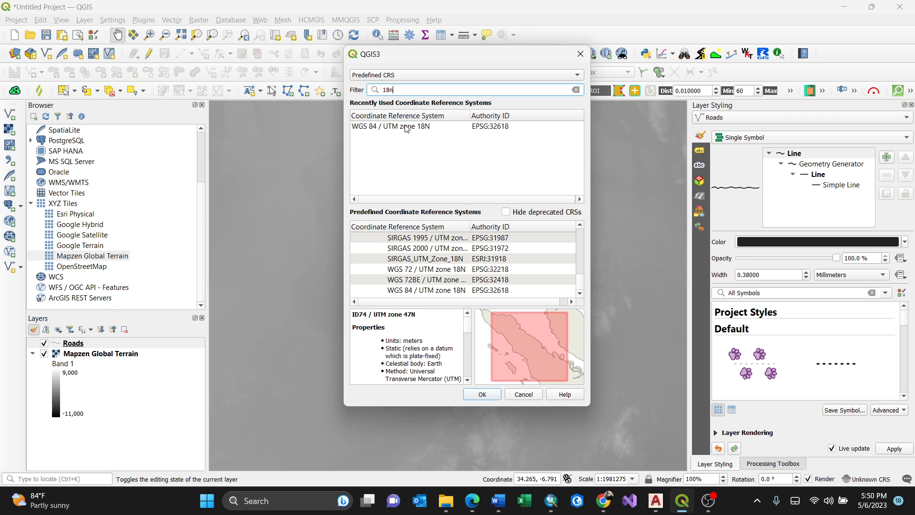
{"action": "left_click", "coordinate": [409, 126]}
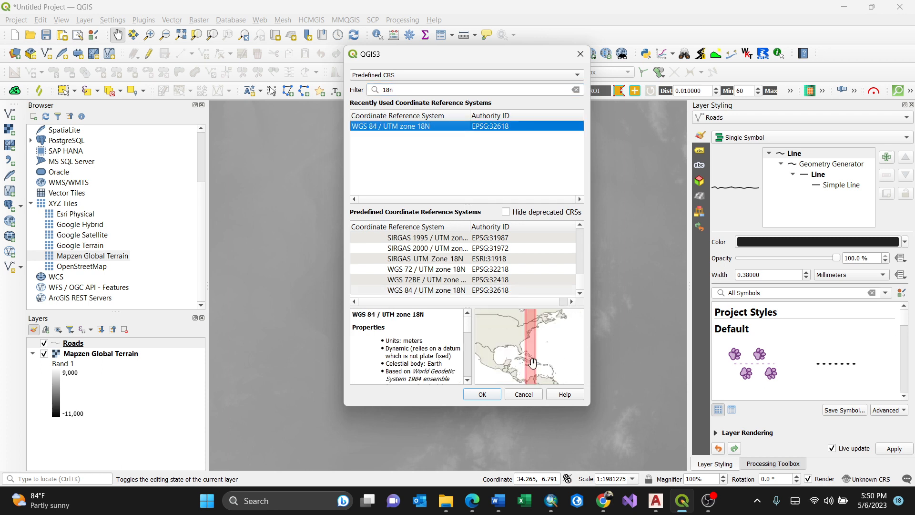